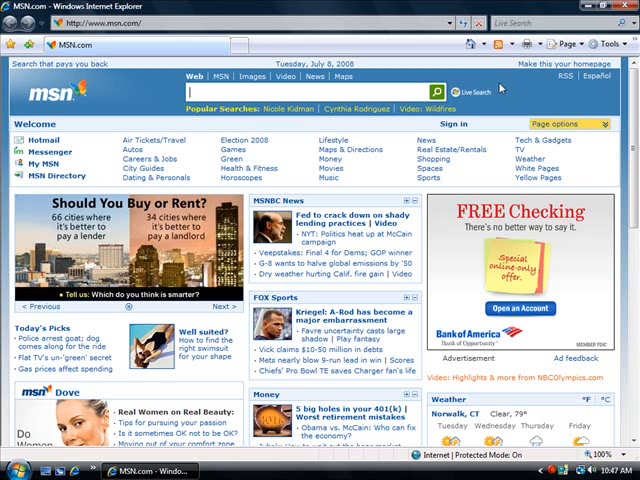
Bring up Internet Options from the Tools menu, showing the General tab's home page box
left_click(616, 41)
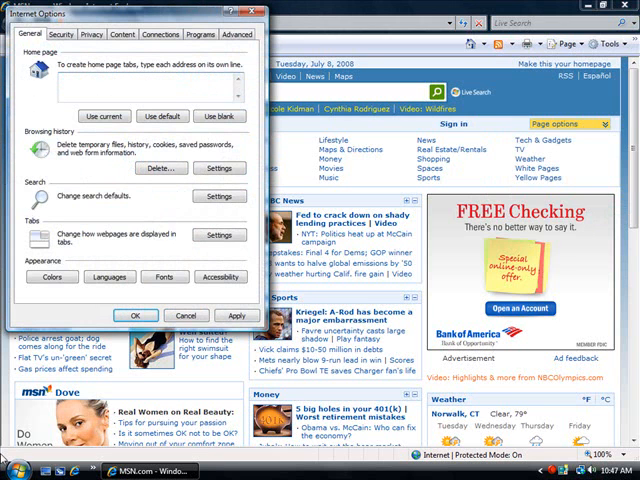
type("http://sterlingtea")
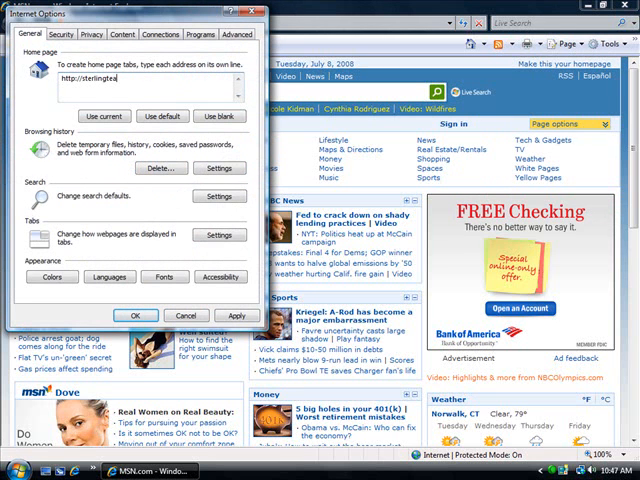
type("ches")
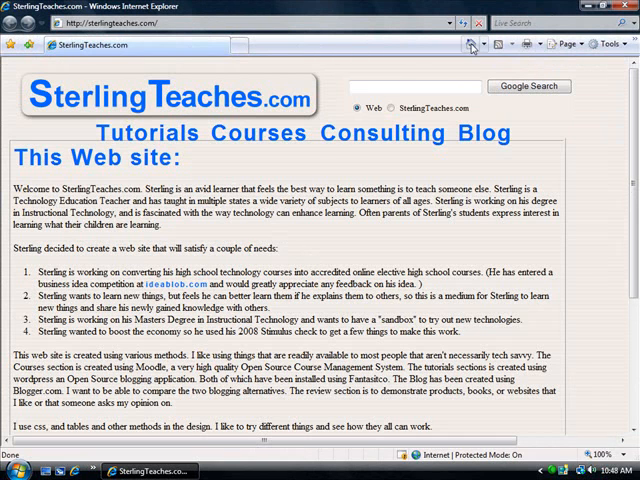
mouse_move(467, 47)
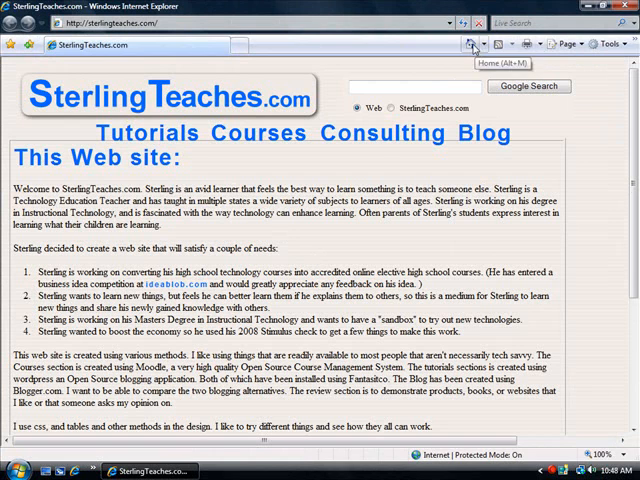